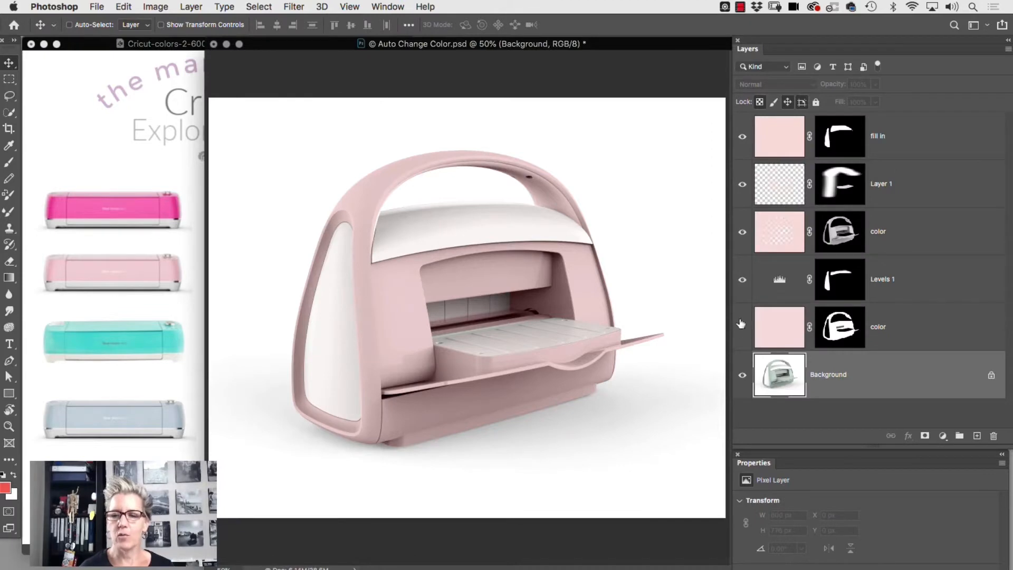
Delete the earlier pink recolour layers, leaving only the mint-green Background.
{"action": "left_click", "coordinate": [742, 325]}
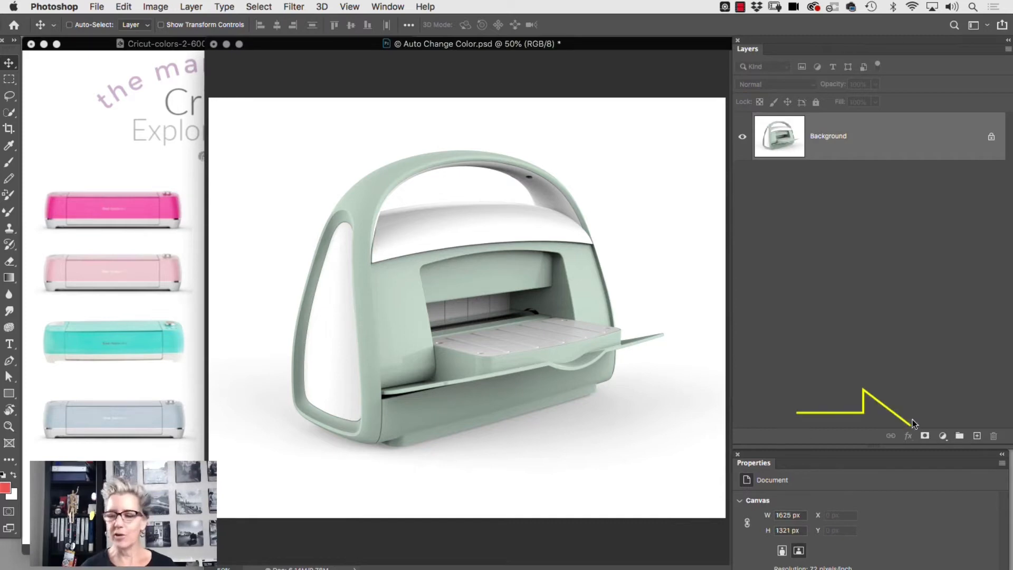
Add a Hue/Saturation adjustment layer above Background and delete its layer mask.
{"action": "left_click", "coordinate": [942, 435]}
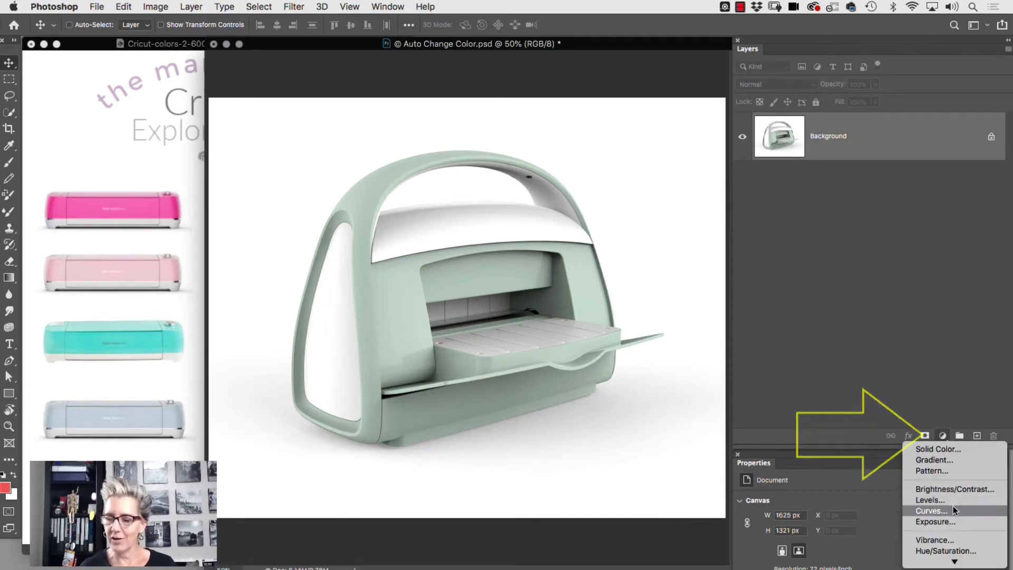
{"action": "left_click", "coordinate": [946, 551]}
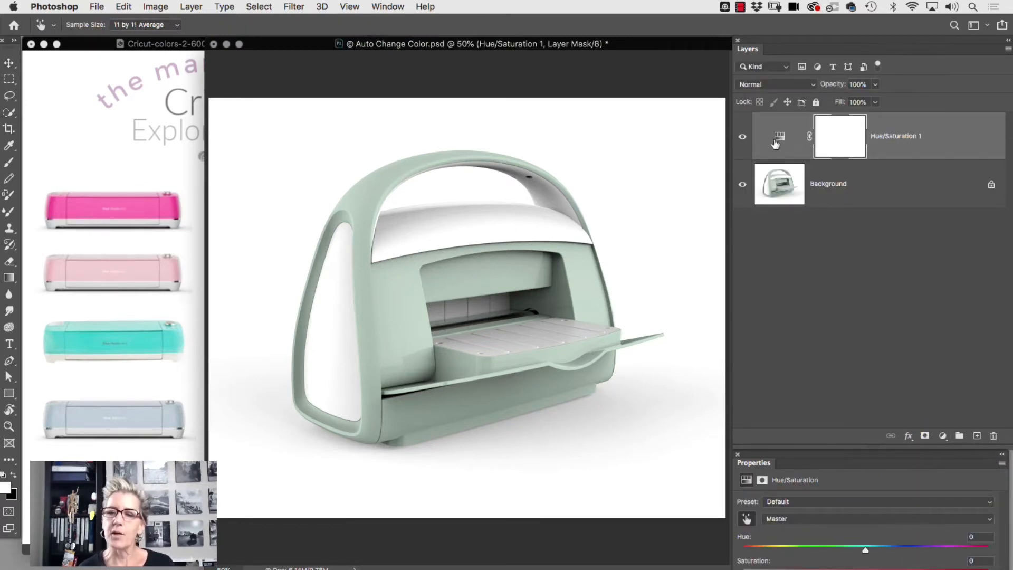
{"action": "left_click", "coordinate": [779, 136]}
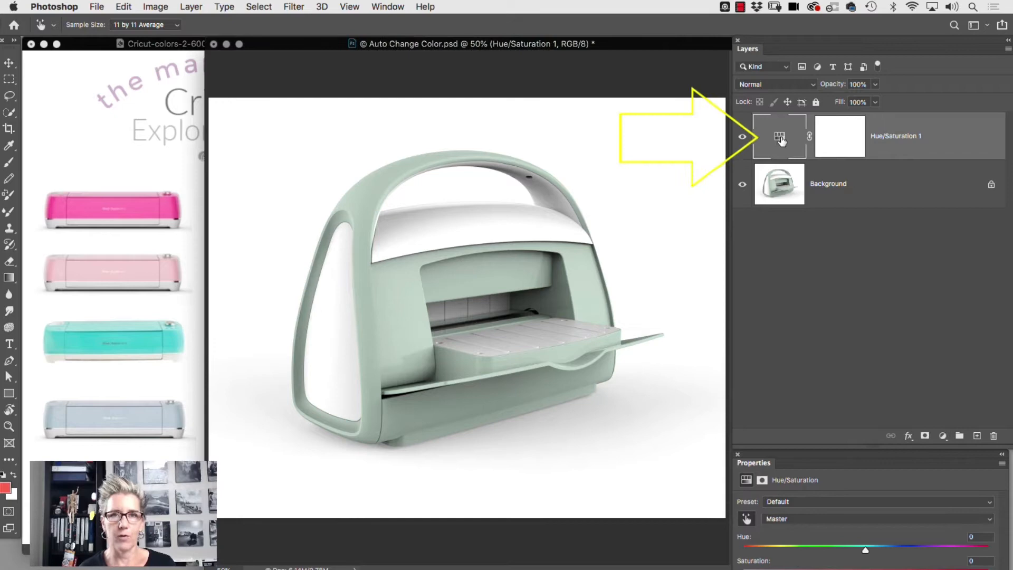
{"action": "left_click", "coordinate": [840, 135]}
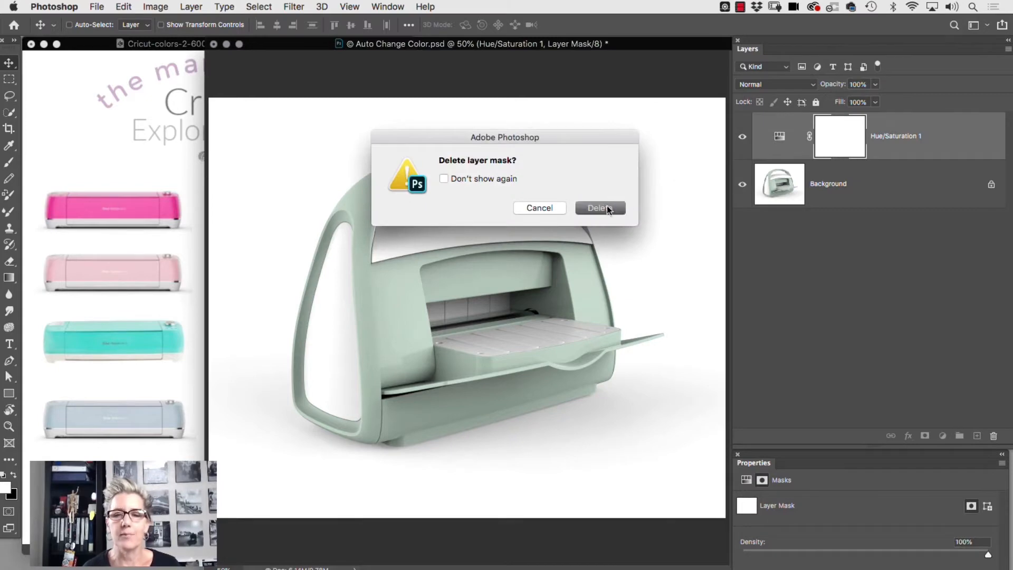
{"action": "left_click", "coordinate": [600, 208]}
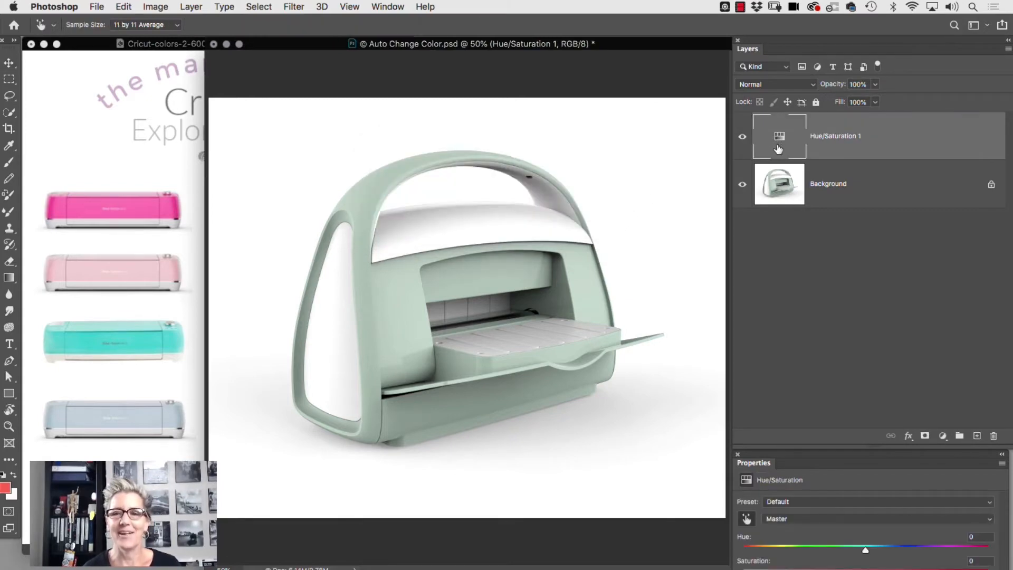
{"action": "mouse_move", "coordinate": [786, 445]}
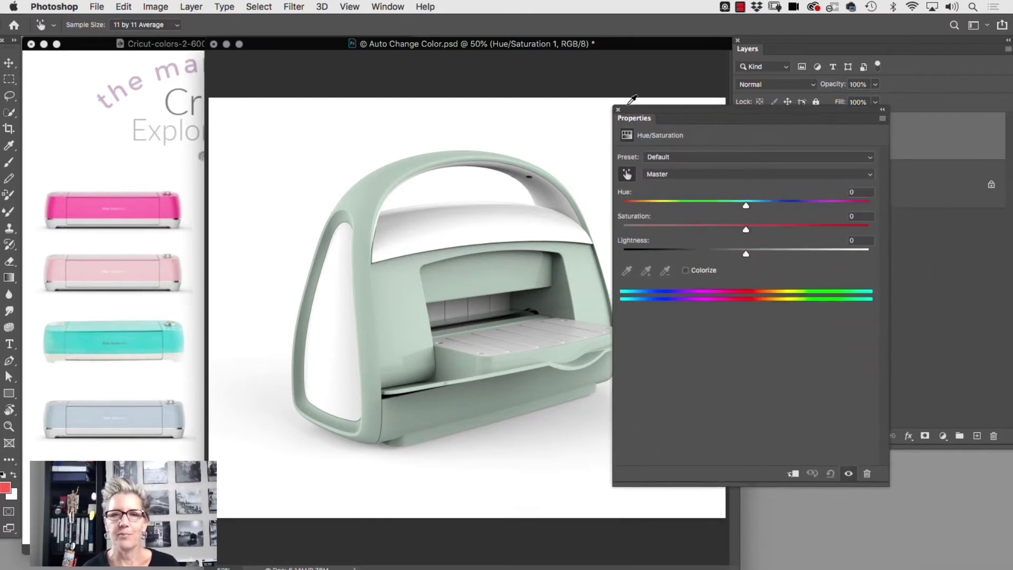
Sample the machine's mint body with the on-image tool to switch the range to Greens.
{"action": "left_click", "coordinate": [387, 6]}
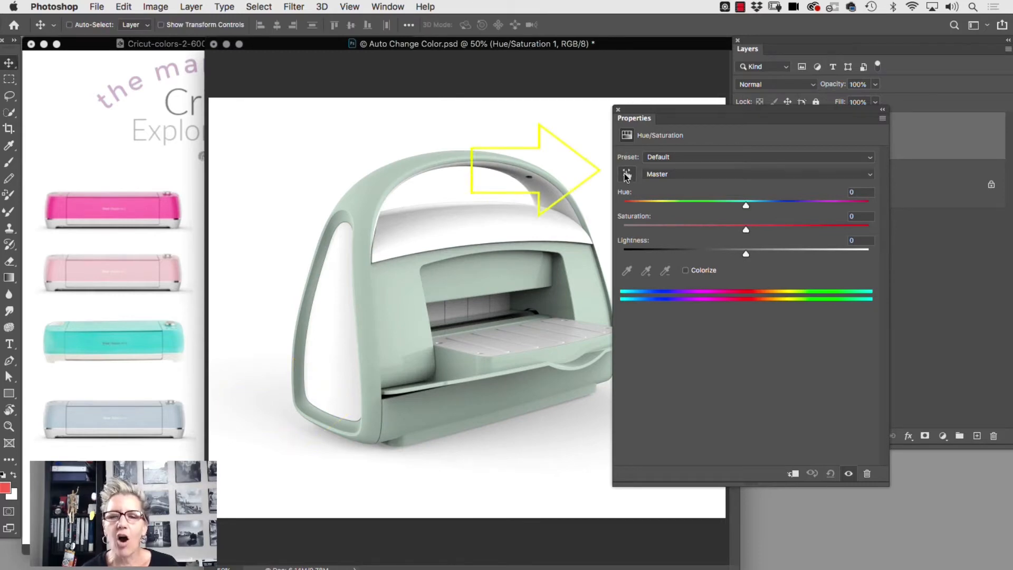
{"action": "mouse_move", "coordinate": [461, 325]}
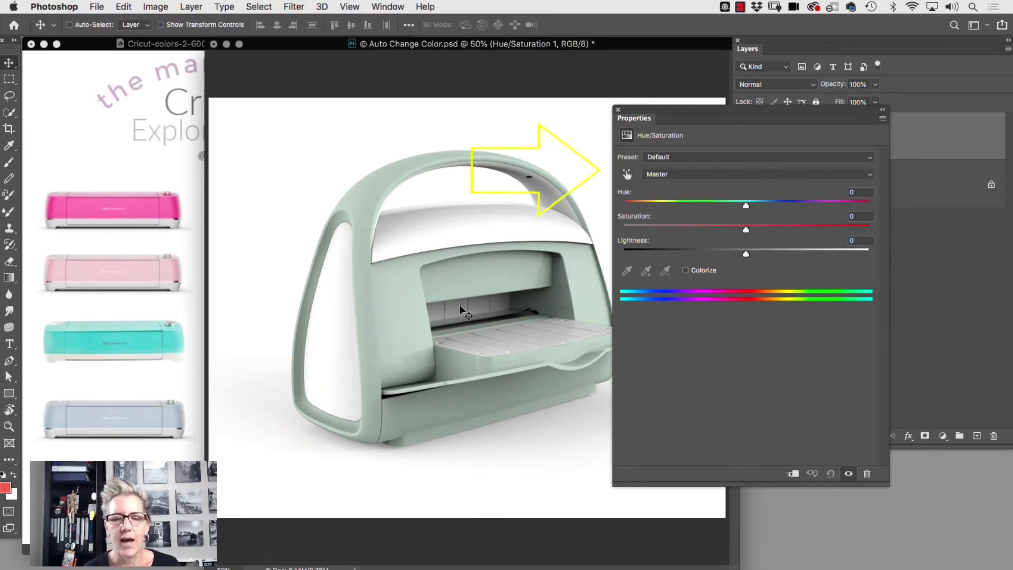
{"action": "left_click", "coordinate": [626, 174]}
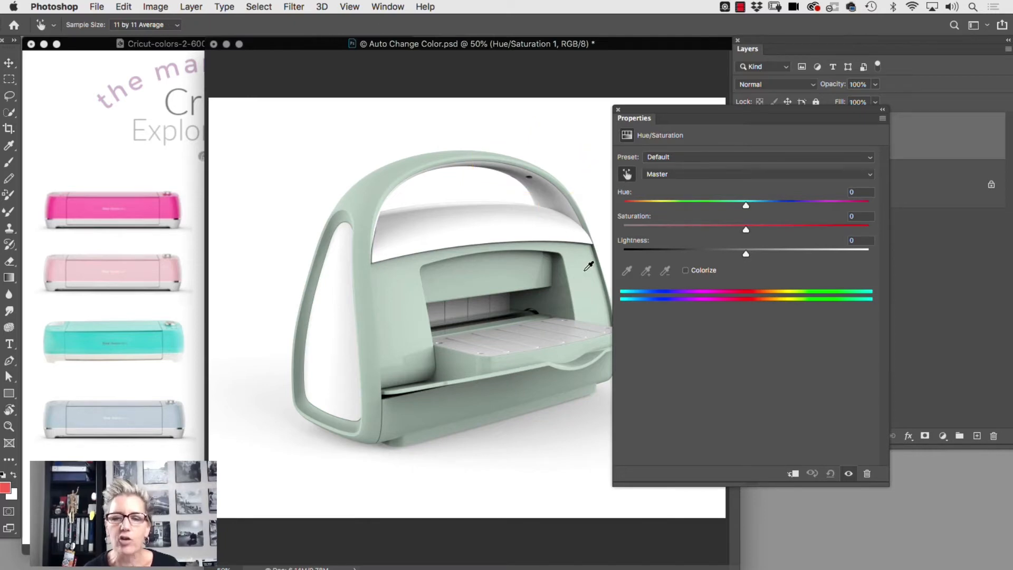
{"action": "left_click", "coordinate": [757, 174]}
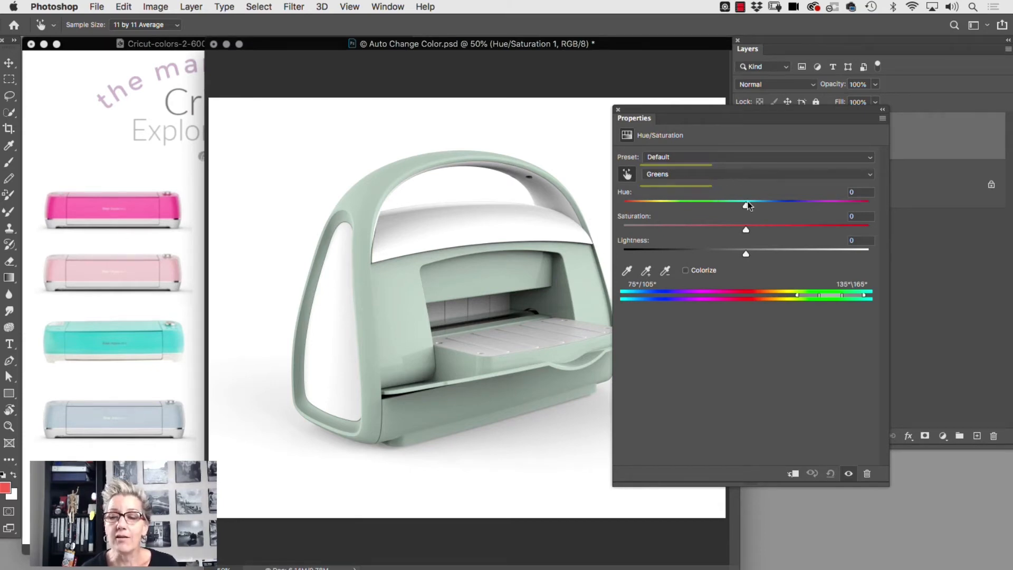
Set the Greens hue to -148 and saturation to +48, turning the machine pink.
{"action": "left_click_drag", "start_coordinate": [745, 201], "coordinate": [768, 202]}
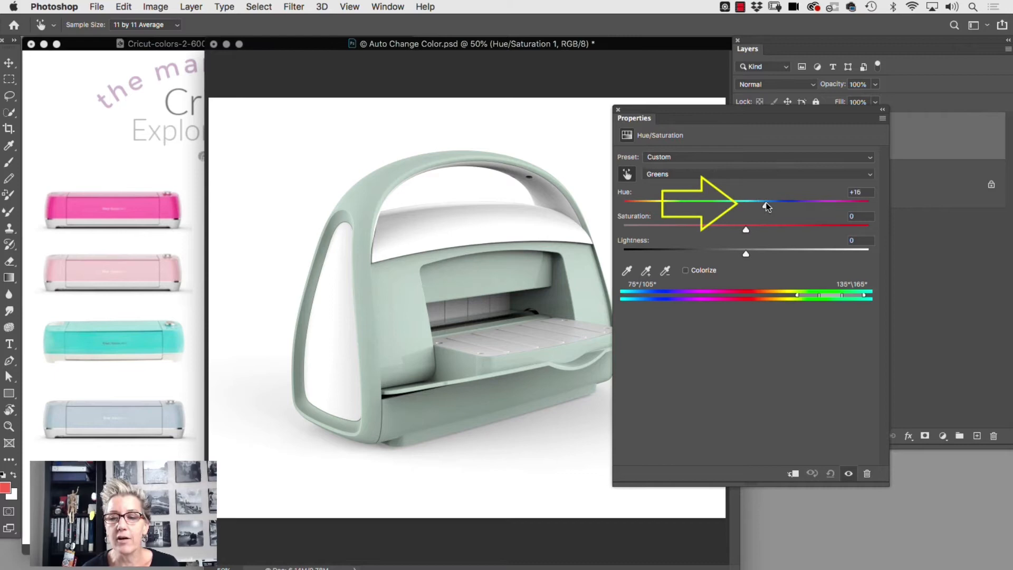
{"action": "left_click_drag", "start_coordinate": [763, 201], "coordinate": [834, 202]}
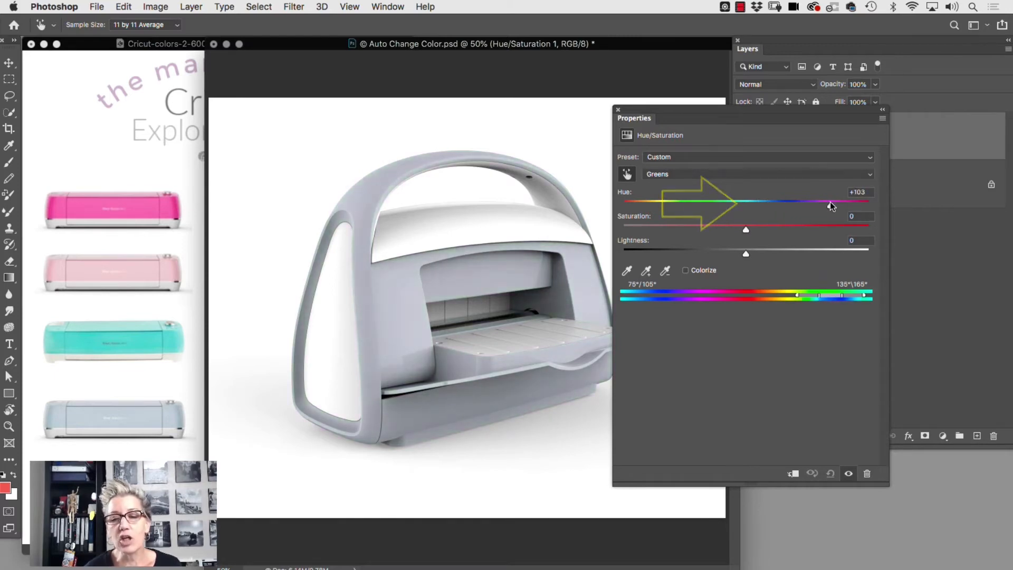
{"action": "left_click_drag", "start_coordinate": [830, 202], "coordinate": [703, 201]}
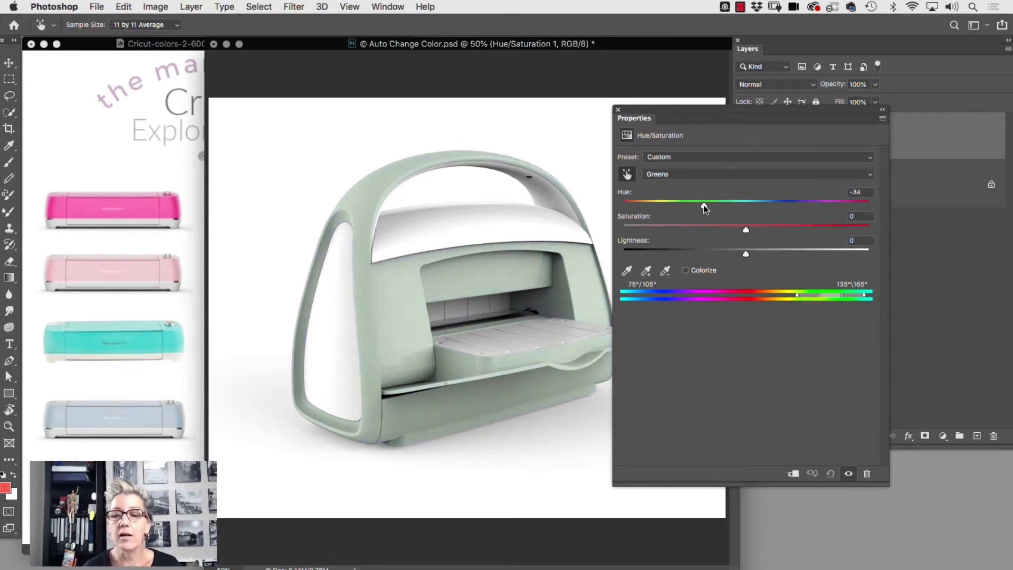
{"action": "left_click_drag", "start_coordinate": [703, 201], "coordinate": [651, 201]}
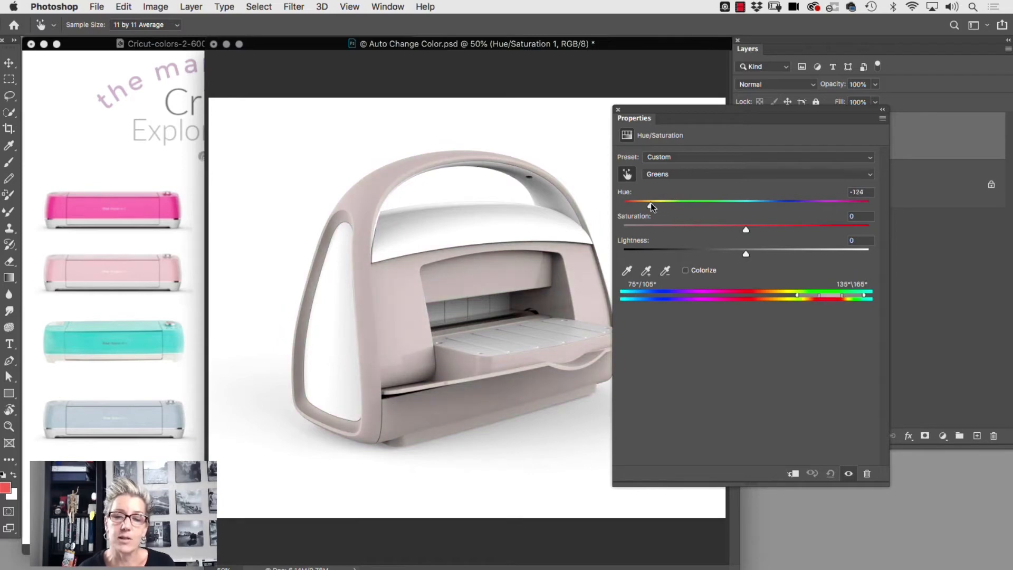
{"action": "left_click_drag", "start_coordinate": [651, 202], "coordinate": [638, 202]}
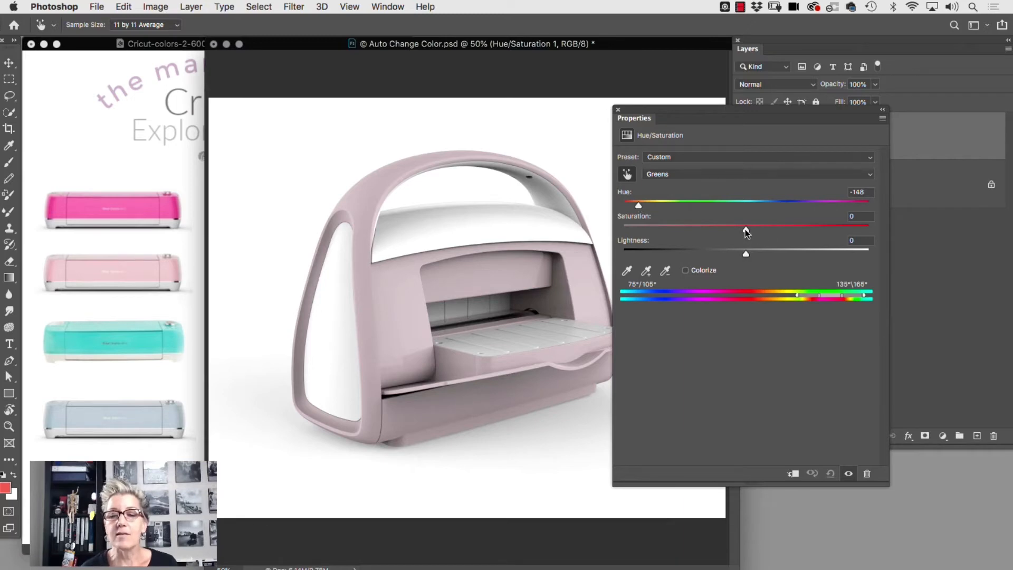
{"action": "left_click_drag", "start_coordinate": [745, 225], "coordinate": [769, 225]}
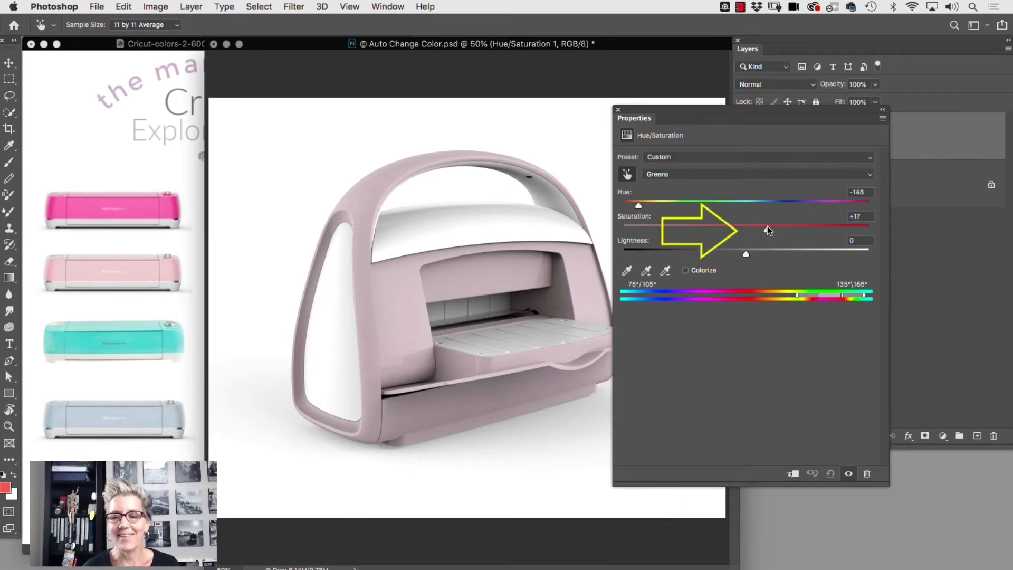
{"action": "left_click_drag", "start_coordinate": [768, 228], "coordinate": [808, 228]}
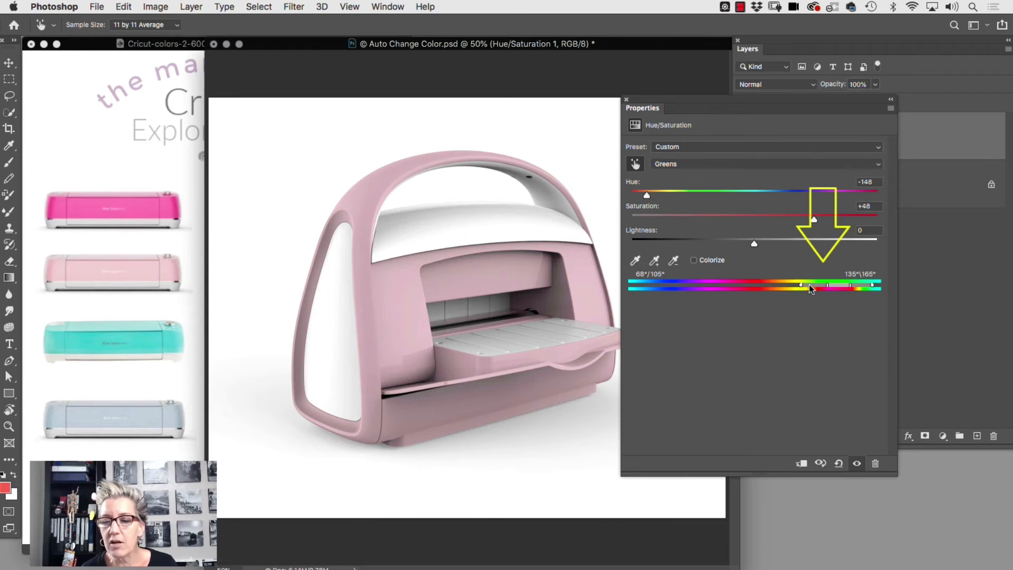
Narrow the targeted green range to 68°/84°–148°/165° using the colour bar sliders.
{"action": "left_click_drag", "start_coordinate": [827, 285], "coordinate": [804, 285]}
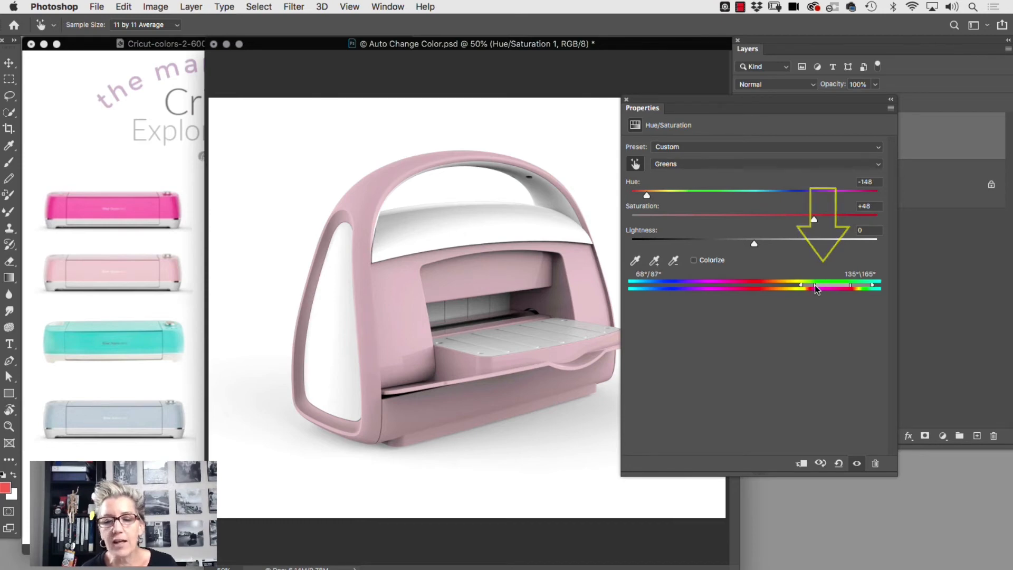
{"action": "left_click_drag", "start_coordinate": [850, 285], "coordinate": [859, 285]}
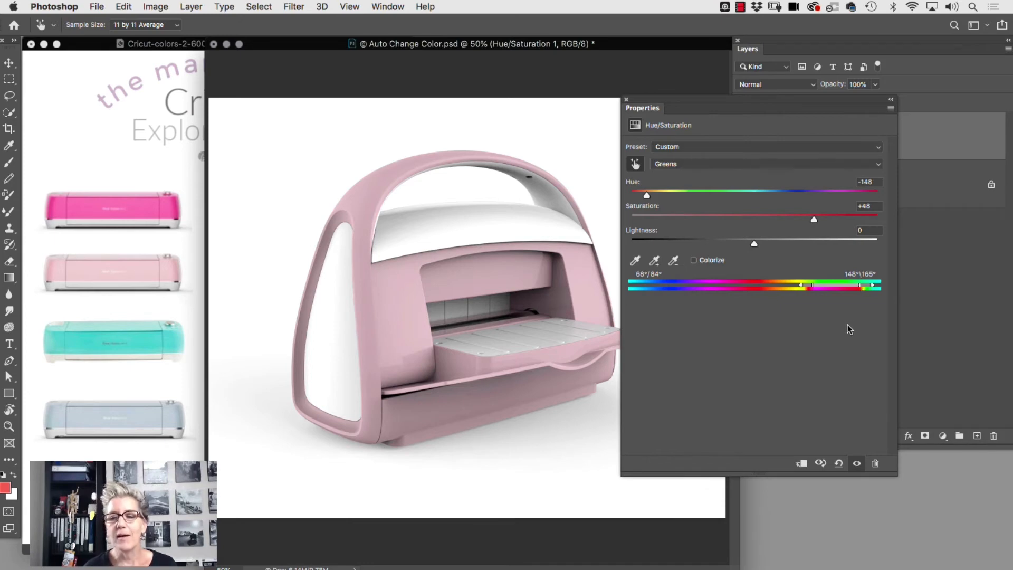
{"action": "mouse_move", "coordinate": [838, 320]}
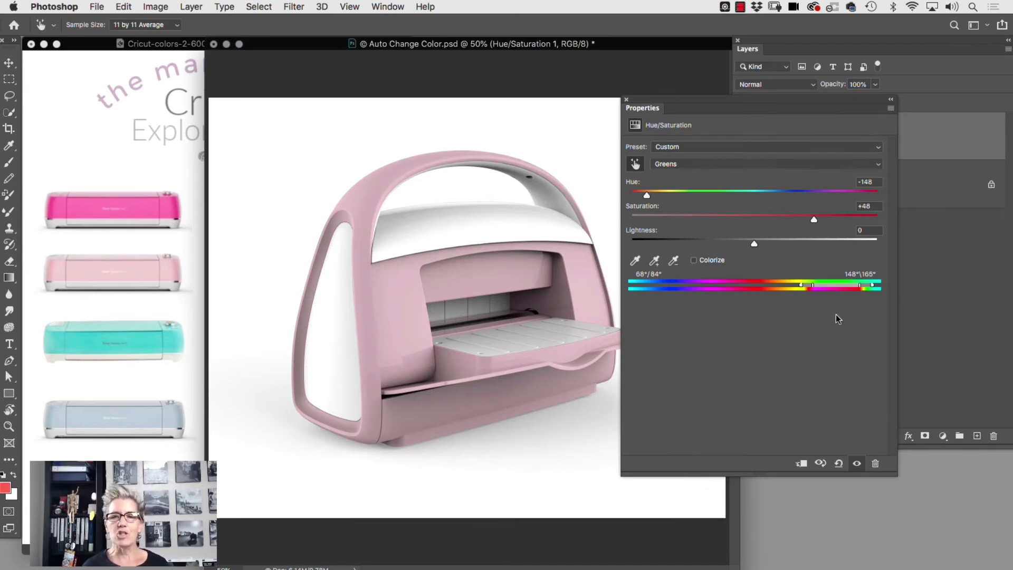